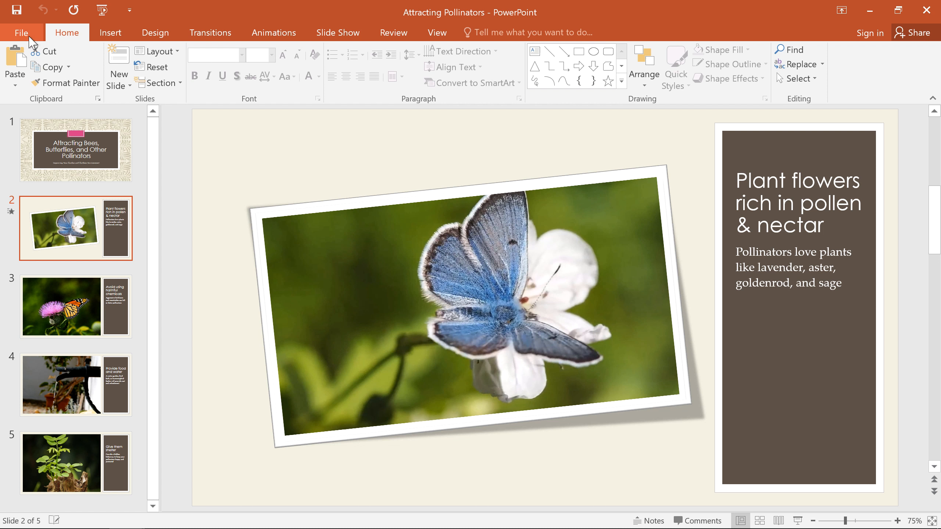
Show the Info page for the Attracting Pollinators presentation in Backstage view
left_click(20, 32)
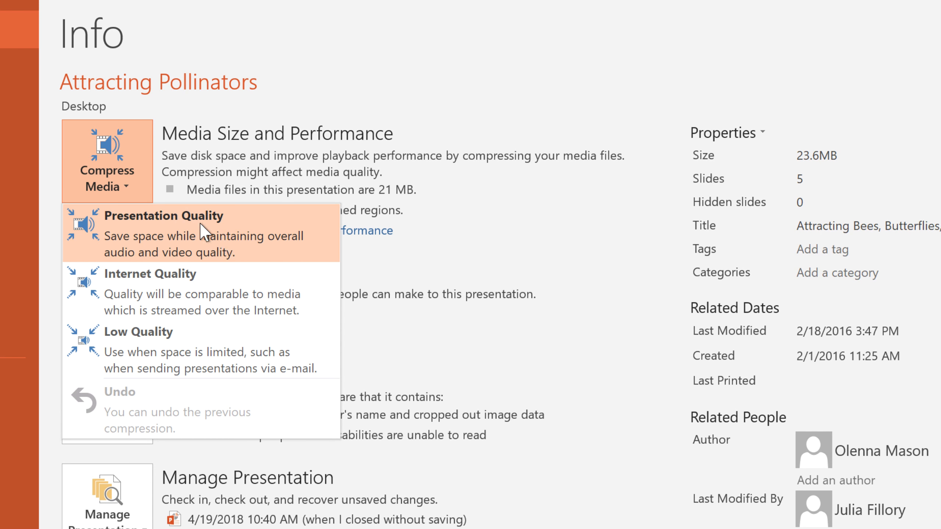
mouse_move(236, 254)
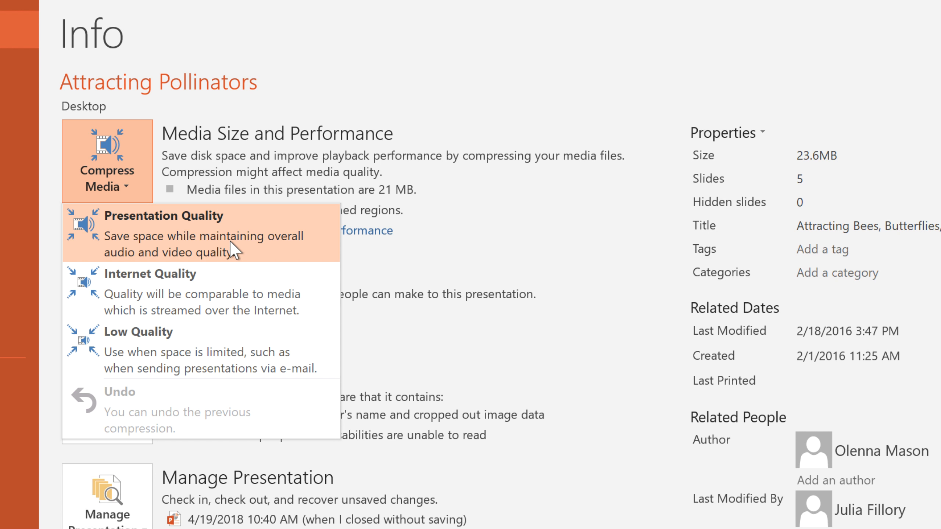
Compress the presentation's media at Presentation Quality via Compress Media
left_click(163, 216)
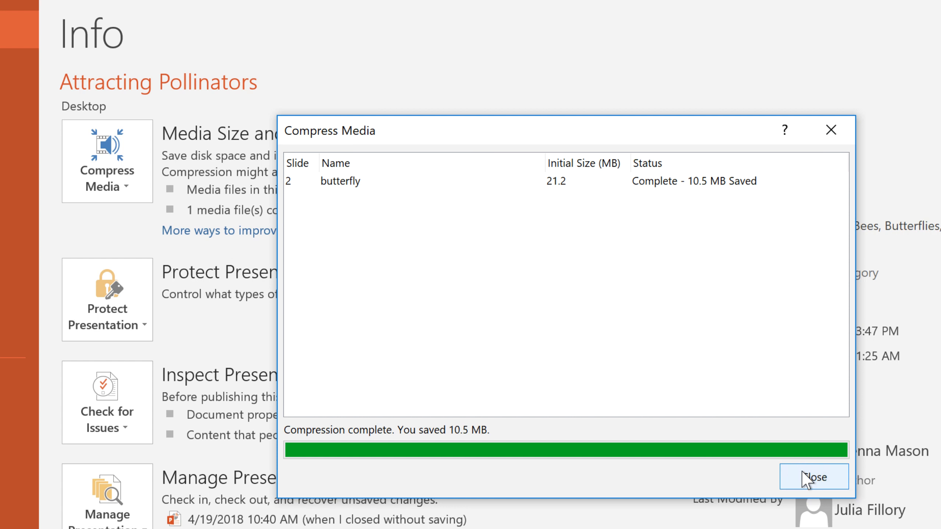
Close the completed compression report (10.5 MB saved) and return to the butterfly video on slide 2
left_click(815, 478)
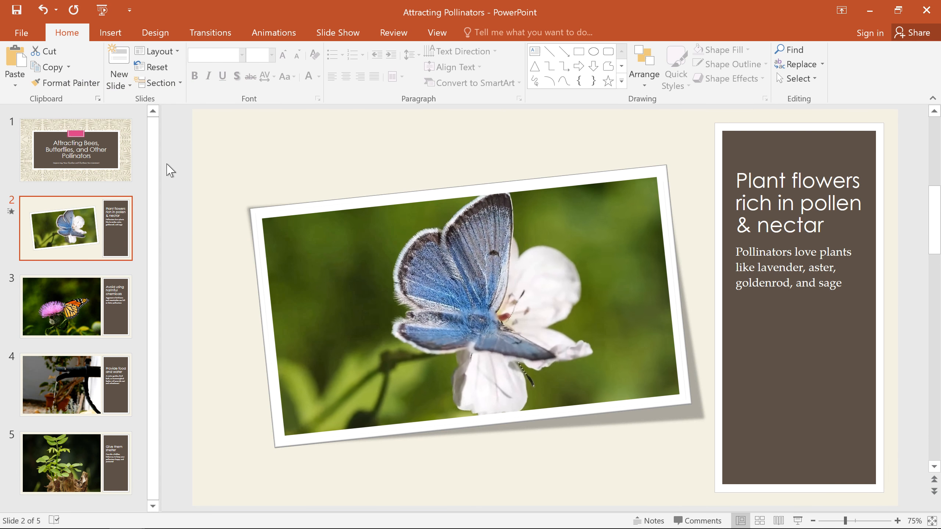